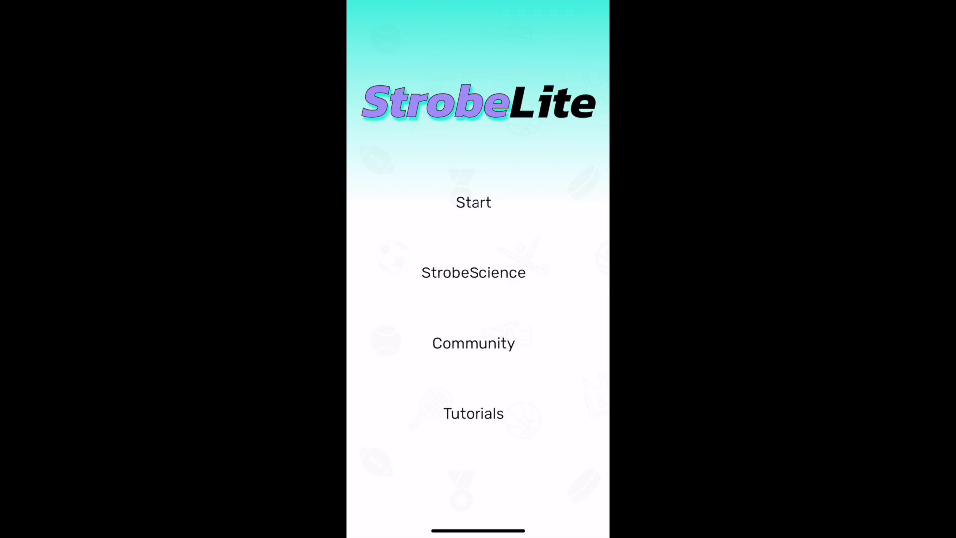
# Start a new strobe workout from the home screen.
pyautogui.click(473, 202)
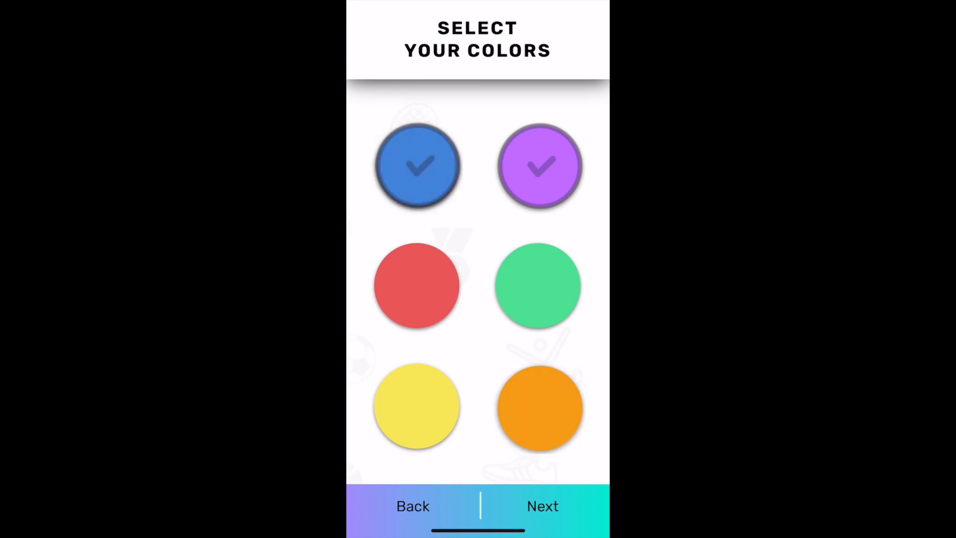
# Add red as a third workout colour alongside blue and purple.
pyautogui.click(417, 286)
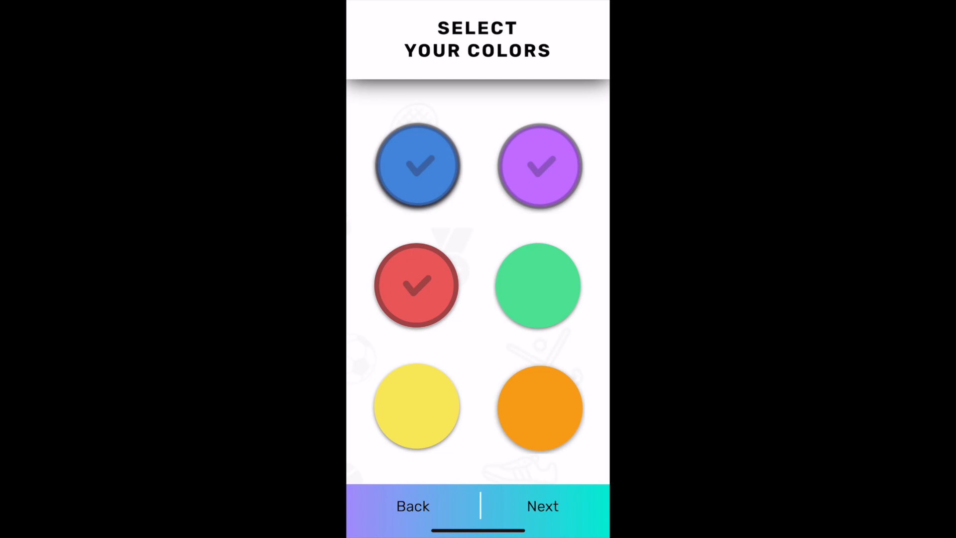
# Set the colour flash length to 0.8 s and the delay between colours to 0.3 s.
pyautogui.click(541, 506)
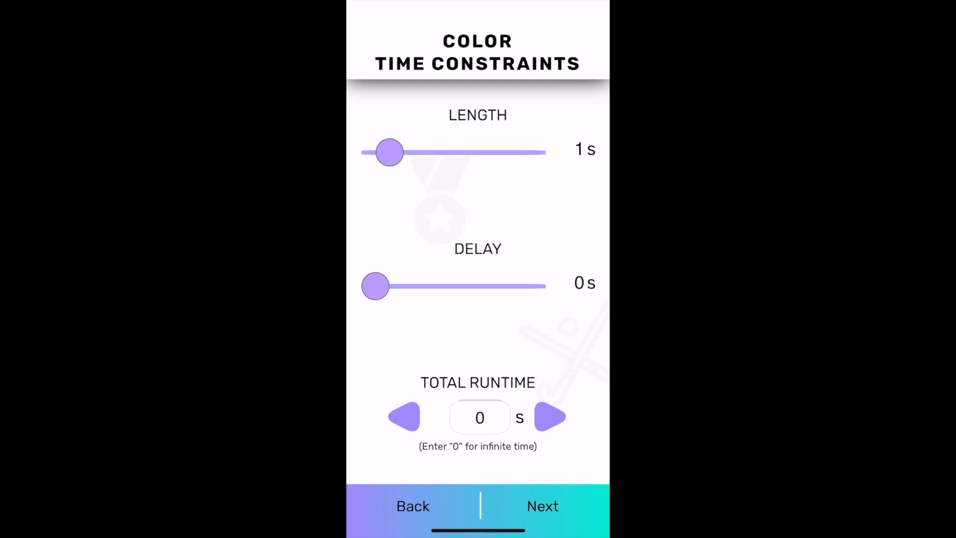
pyautogui.moveTo(387, 152); pyautogui.dragTo(396, 153)
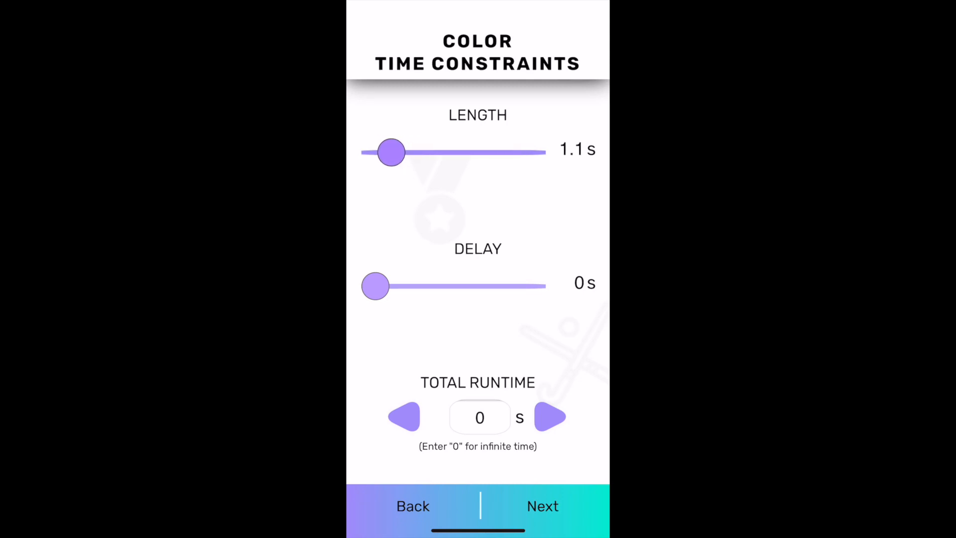
pyautogui.moveTo(391, 151); pyautogui.dragTo(379, 152)
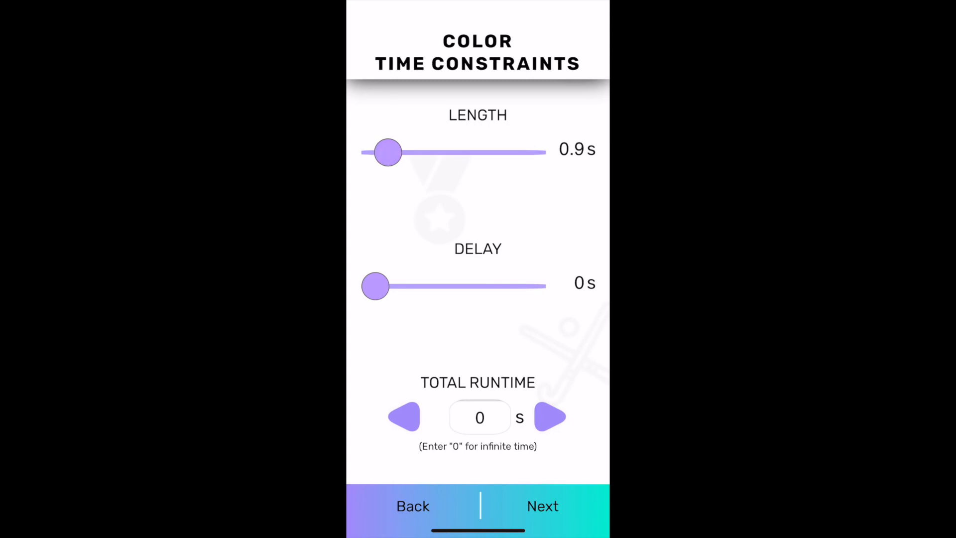
pyautogui.moveTo(390, 152); pyautogui.dragTo(381, 152)
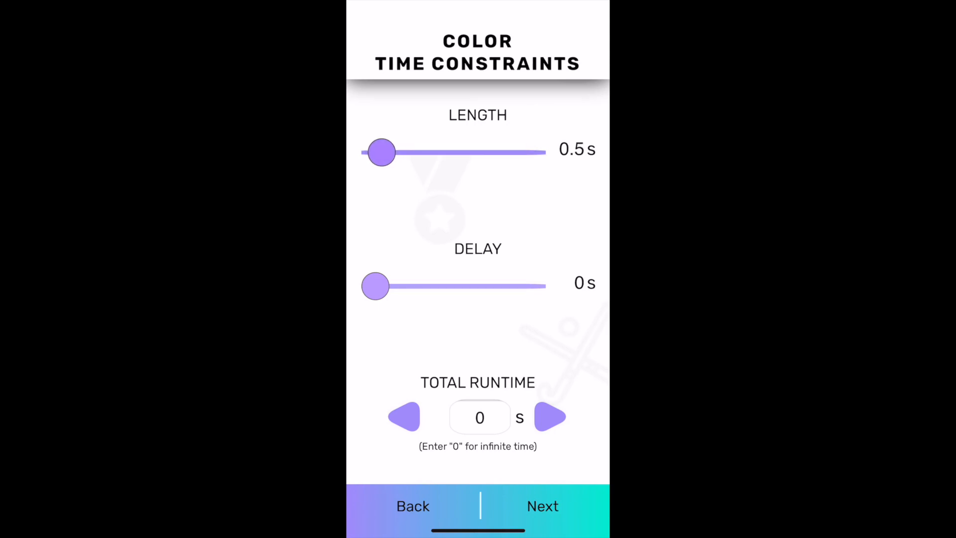
pyautogui.moveTo(379, 152); pyautogui.dragTo(387, 152)
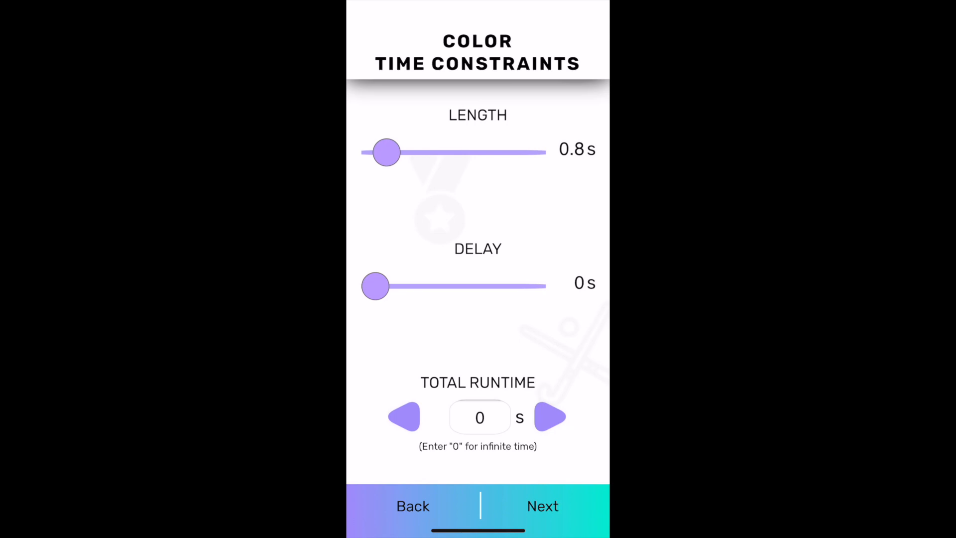
pyautogui.moveTo(374, 286); pyautogui.dragTo(379, 286)
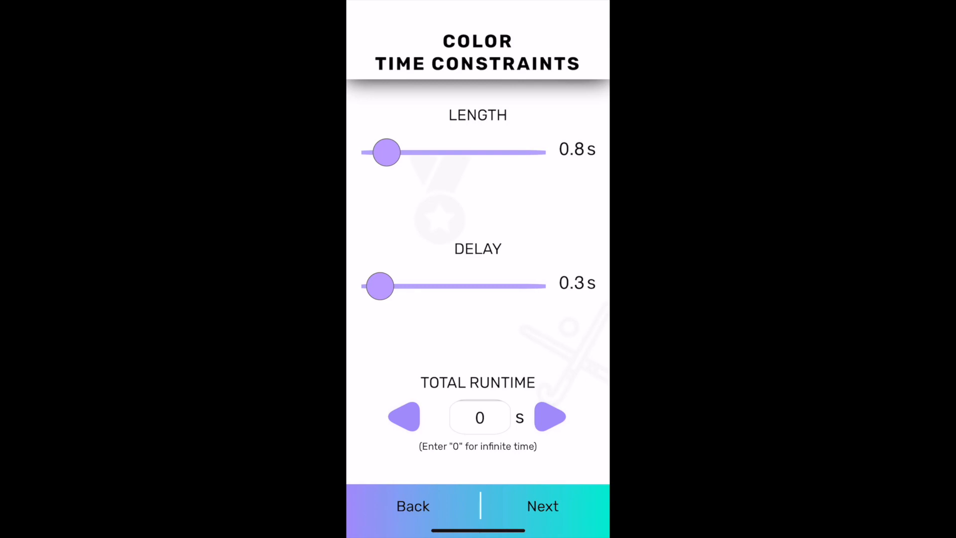
# Keep total runtime at 0 s (infinite) and start the strobe workout.
pyautogui.click(547, 417)
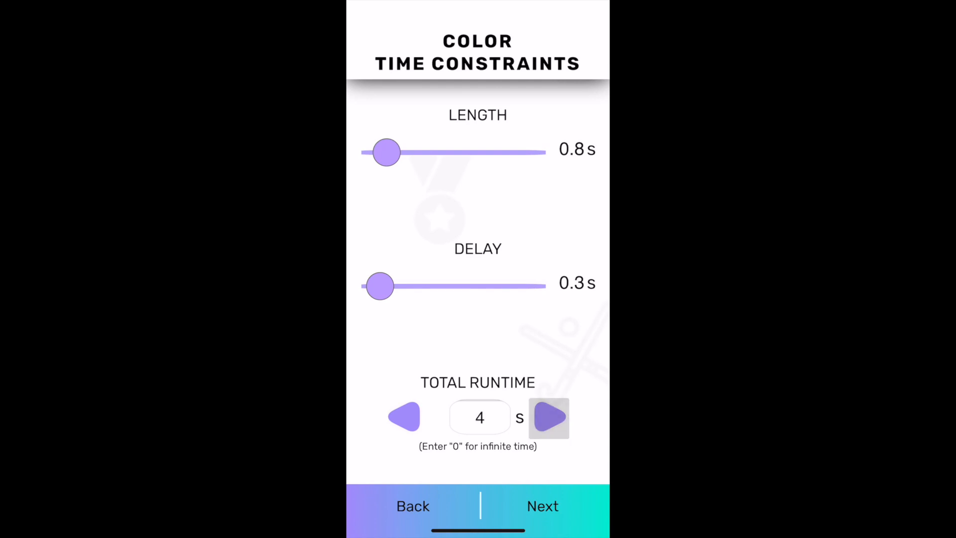
pyautogui.click(548, 417)
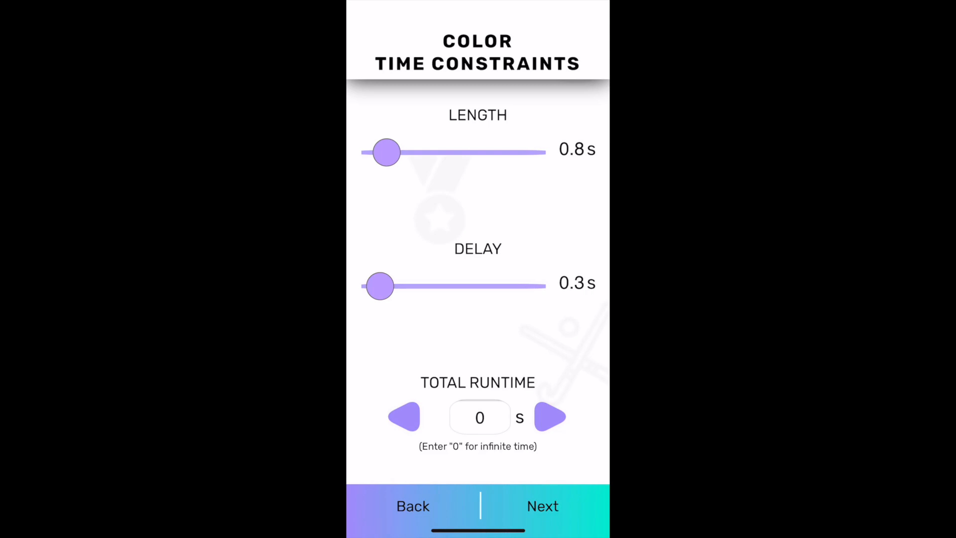
pyautogui.click(542, 506)
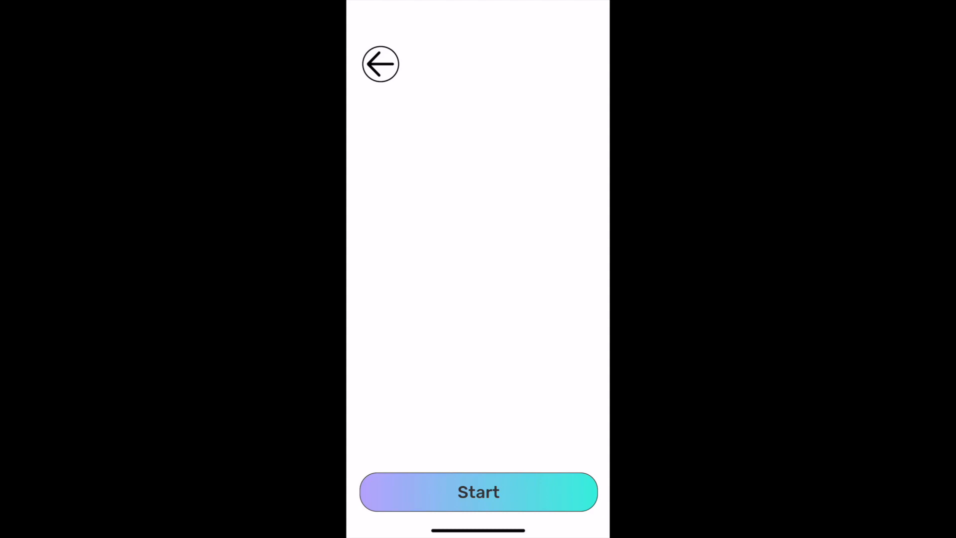
pyautogui.click(478, 491)
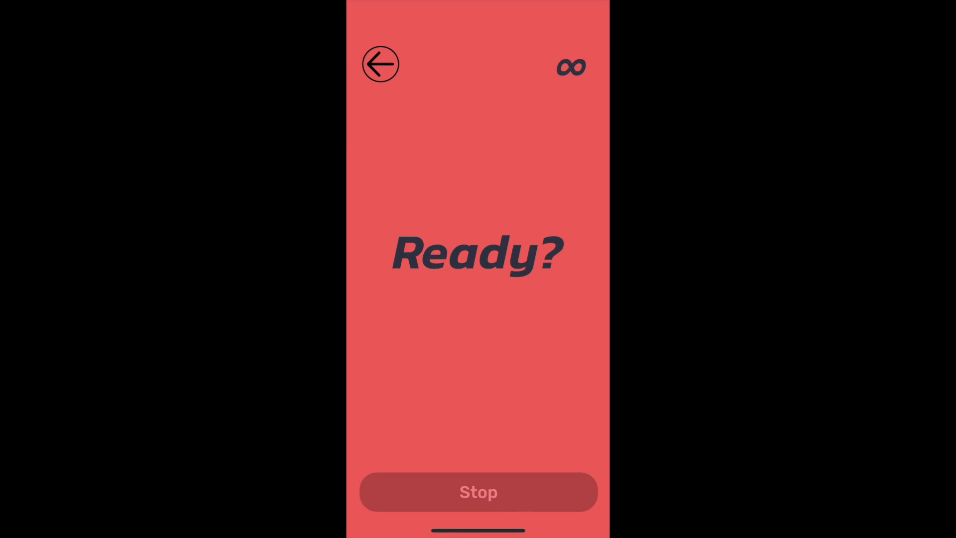